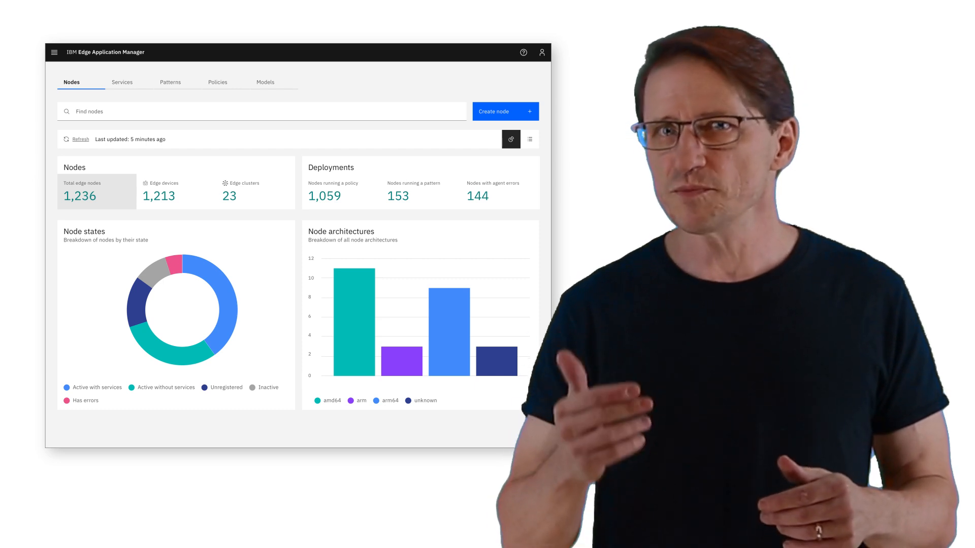
View the full edge nodes list, then bring up the Services list of 118 services.
{"action": "left_click", "coordinate": [176, 192]}
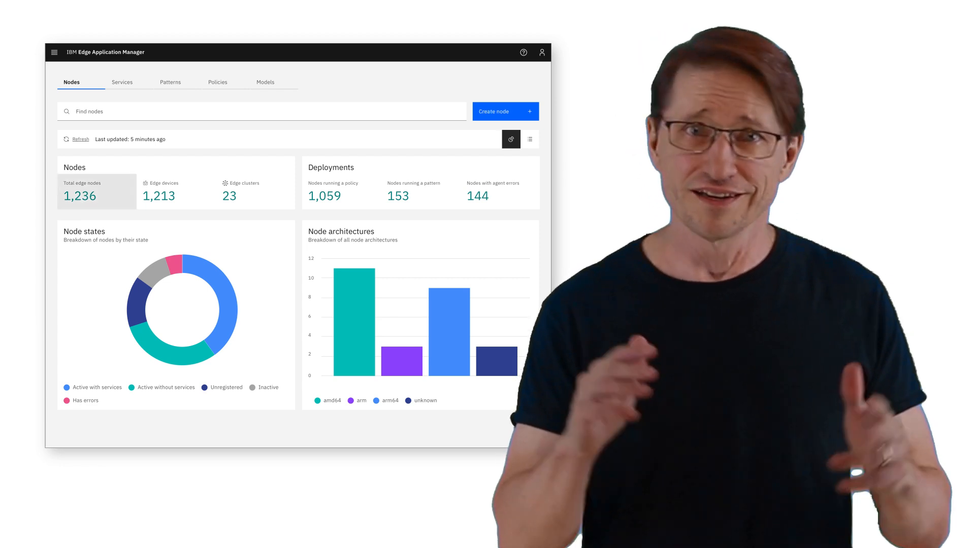
{"action": "left_click", "coordinate": [529, 140]}
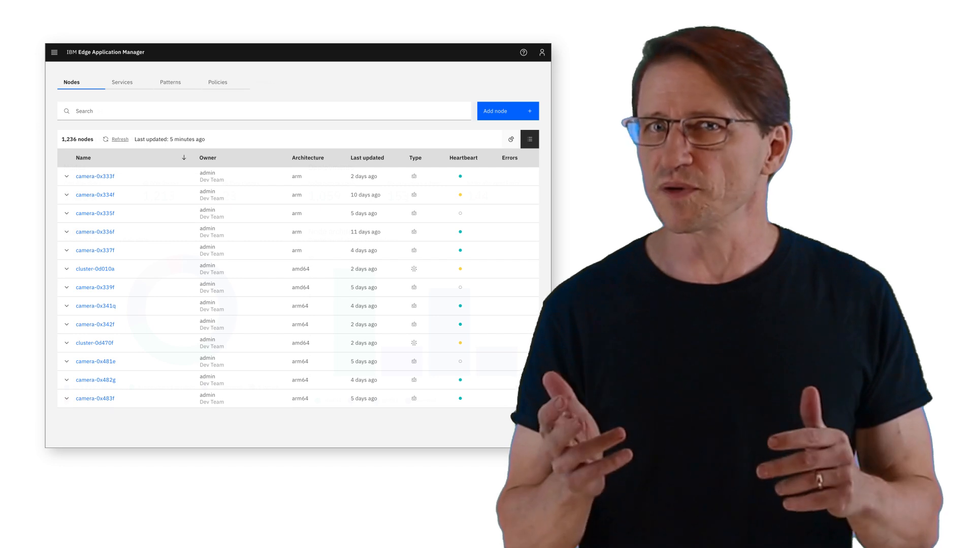
{"action": "left_click", "coordinate": [122, 81]}
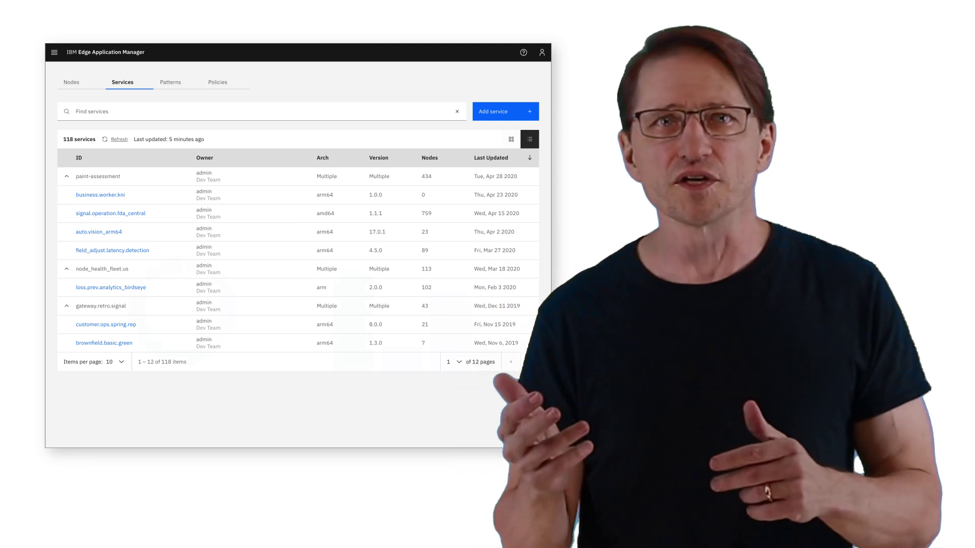
Filter services by 'paint' and review paint-assessment_1.0.0_arm's properties and memory constraint.
{"action": "type", "text": "paint"}
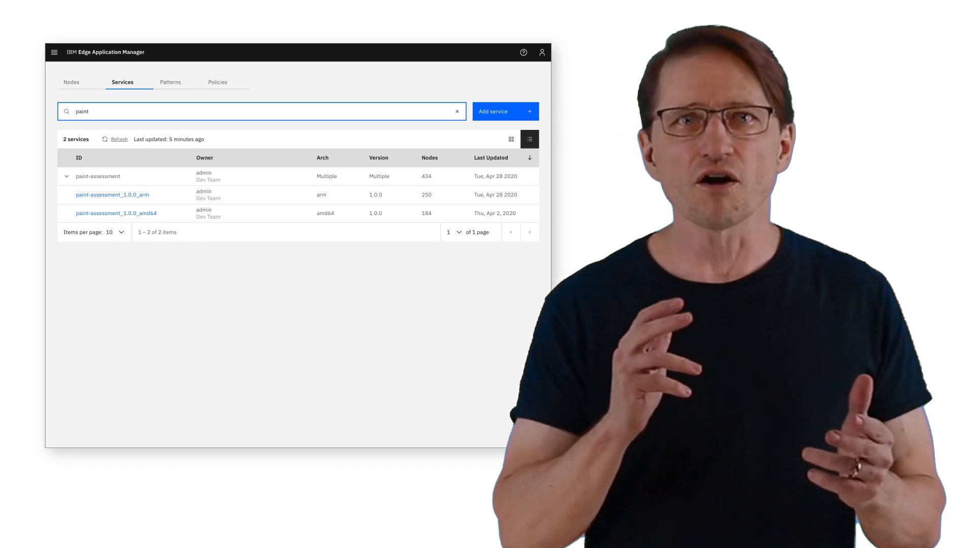
{"action": "left_click", "coordinate": [112, 195]}
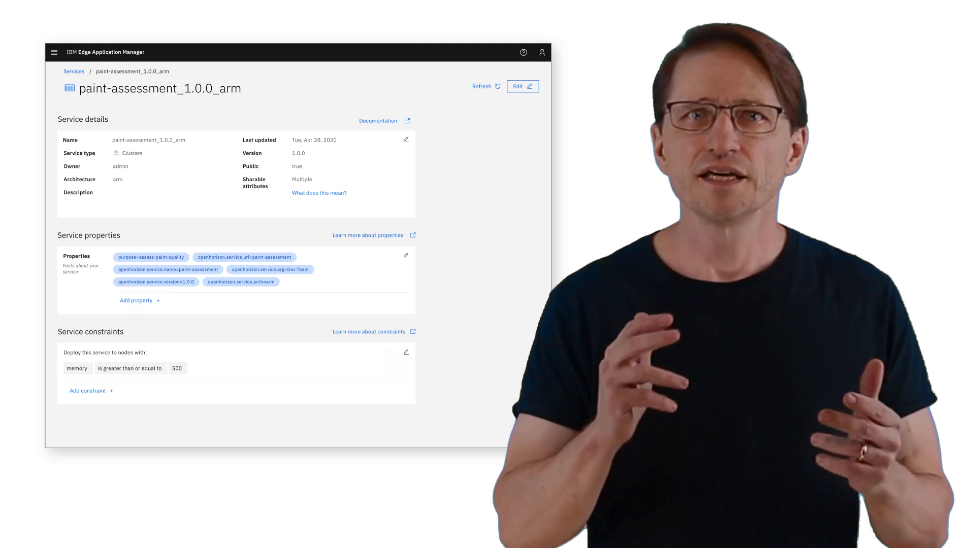
{"action": "scroll", "scroll_direction": "down", "scroll_amount": 3}
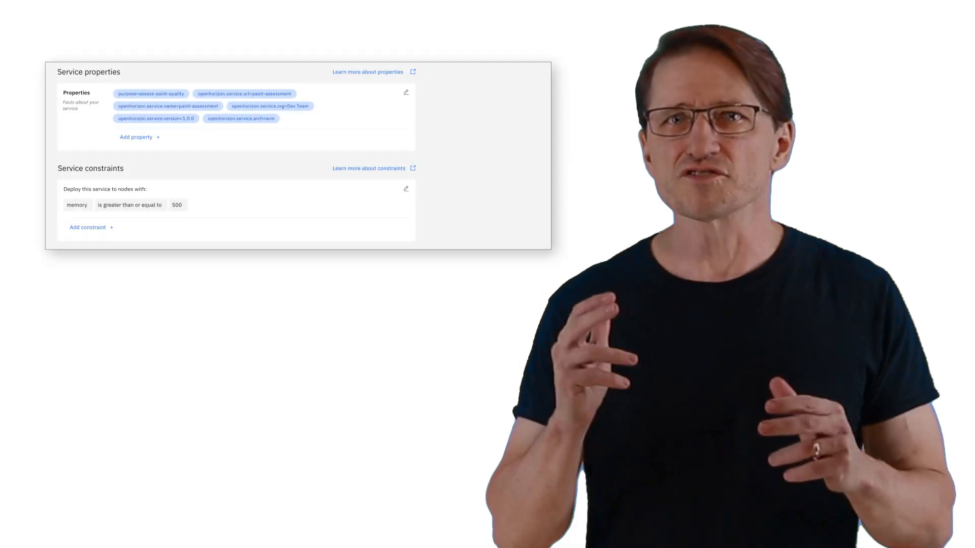